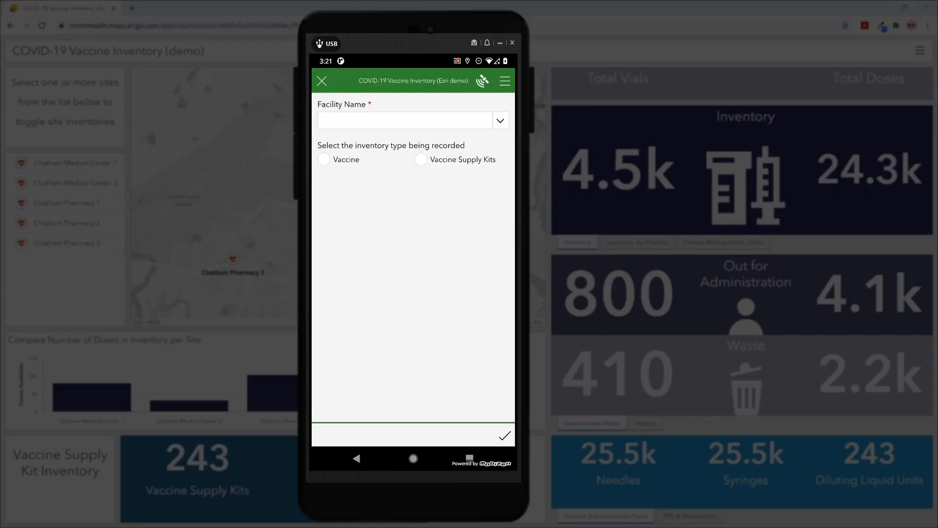
Step: Select Chatham Pharmacy 1 as the facility name
{"action": "left_click", "coordinate": [405, 121]}
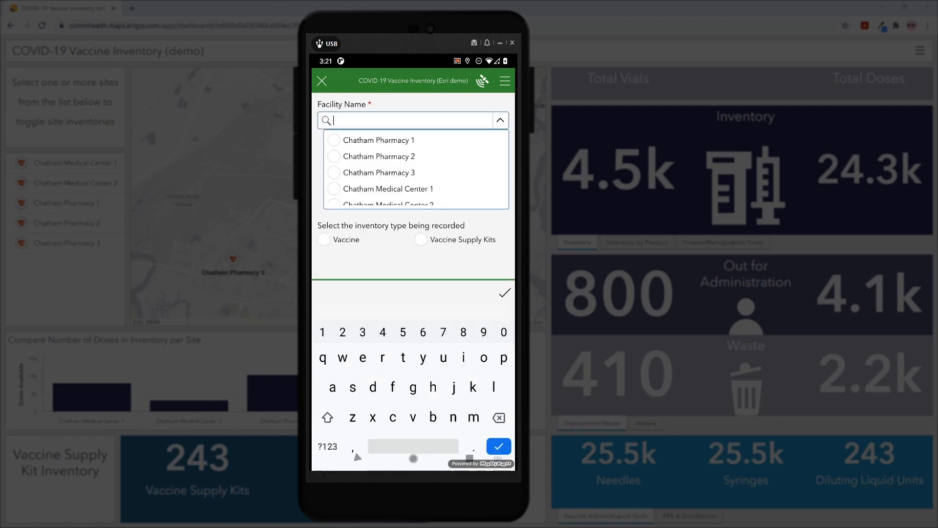
{"action": "left_click", "coordinate": [379, 139]}
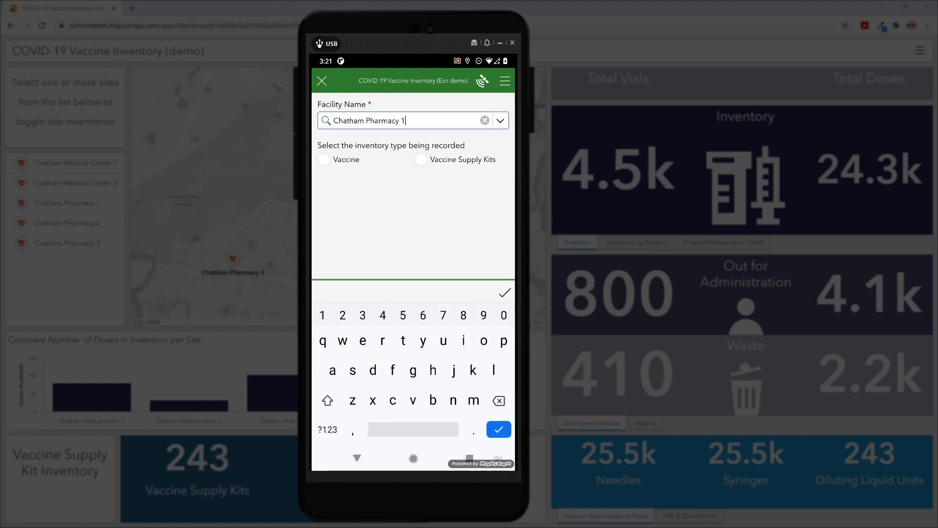
{"action": "left_click", "coordinate": [498, 429]}
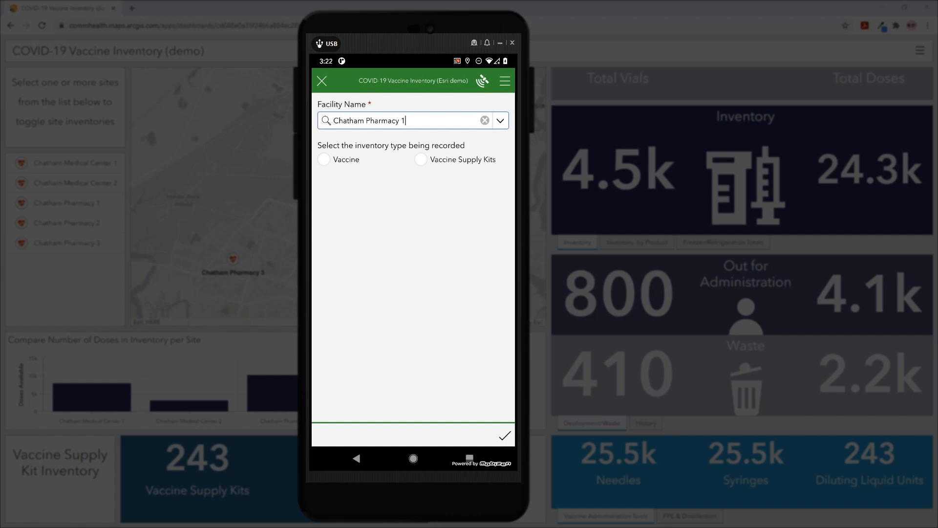
Step: Set inventory type to Vaccine, try existing stock from Deep Freeze to Waste, then revert to new inventory
{"action": "left_click", "coordinate": [325, 159]}
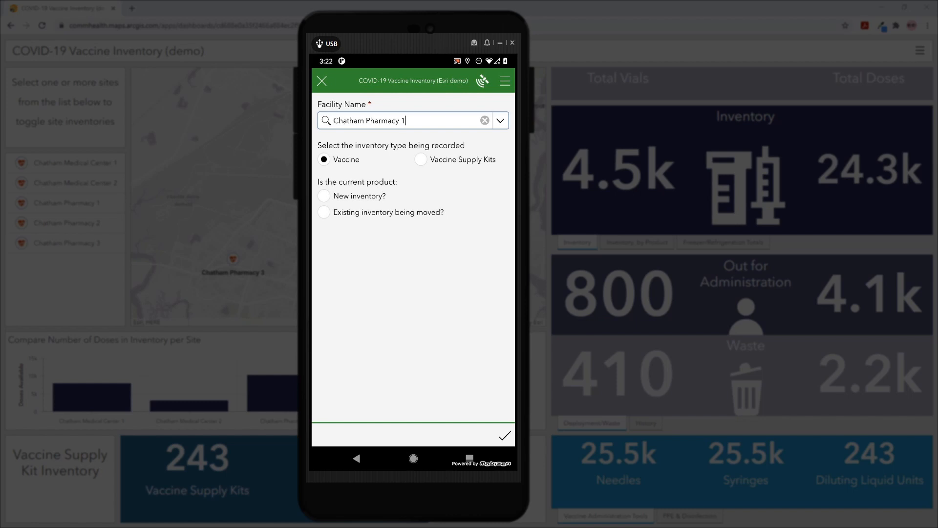
{"action": "left_click", "coordinate": [324, 195]}
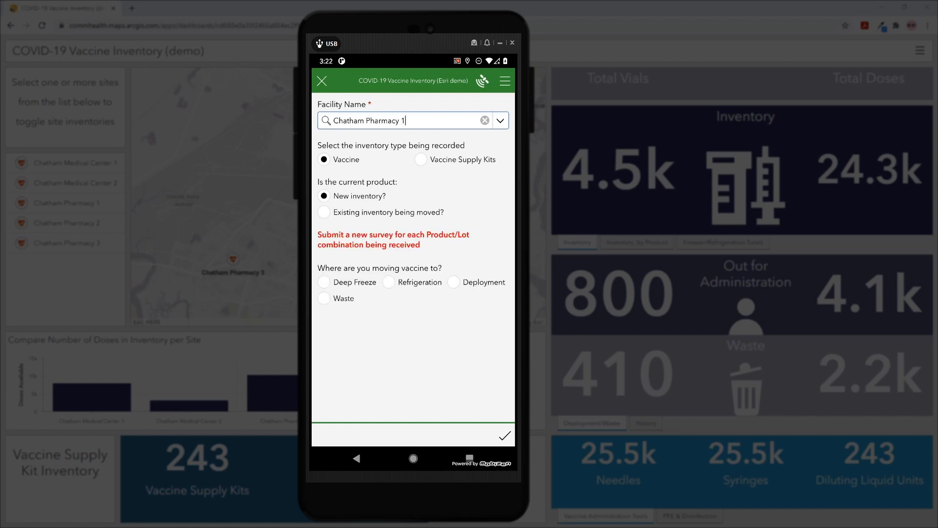
{"action": "left_click", "coordinate": [323, 282]}
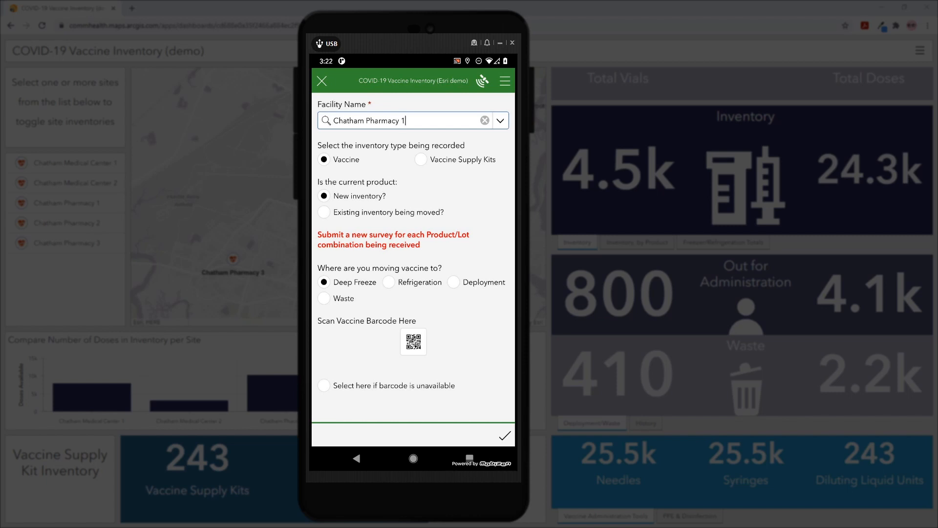
{"action": "left_click", "coordinate": [323, 211]}
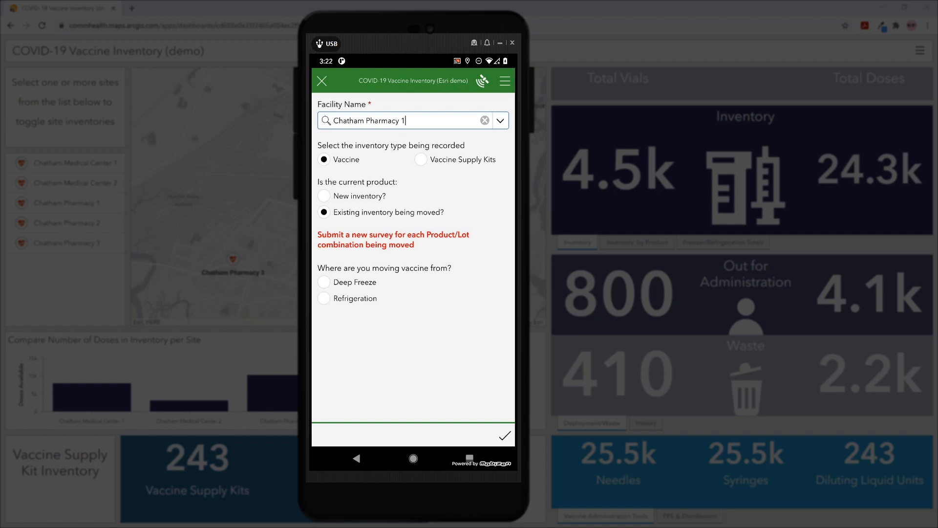
{"action": "left_click", "coordinate": [323, 282]}
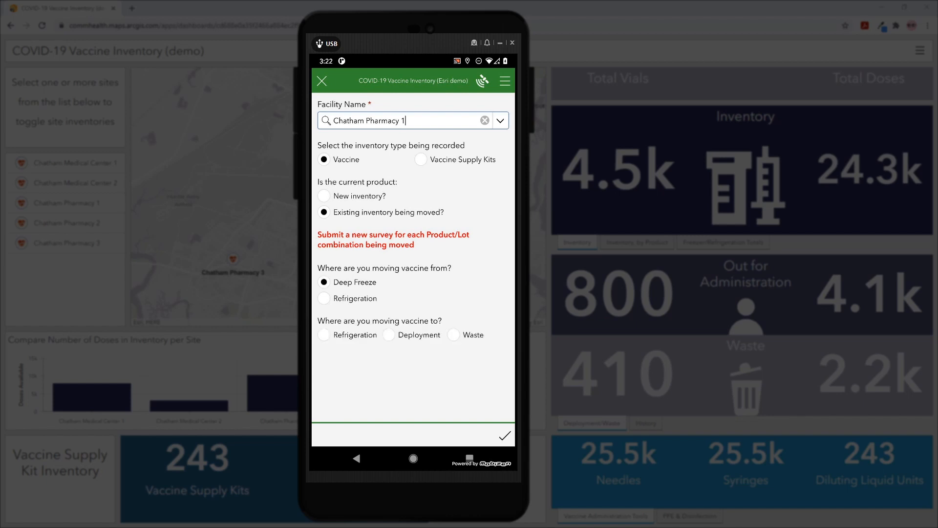
{"action": "left_click", "coordinate": [453, 335]}
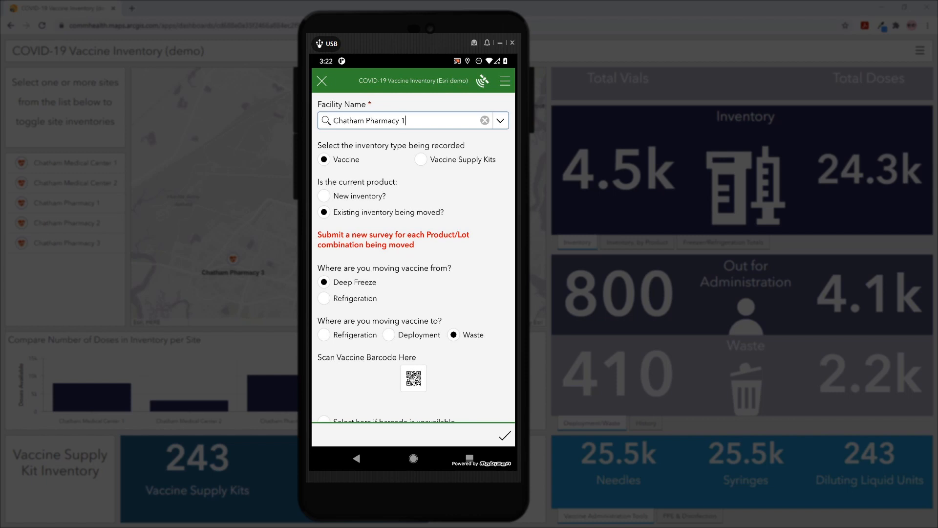
{"action": "left_click", "coordinate": [323, 195]}
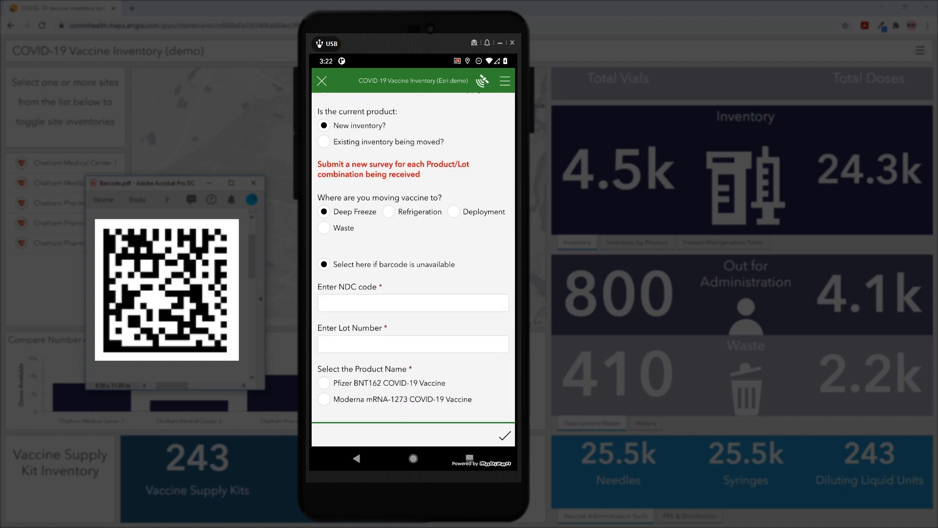
Step: Mark the barcode as available so scanning fills NDC, lot C3356AB, Pfizer product and expiration date
{"action": "left_click", "coordinate": [324, 264]}
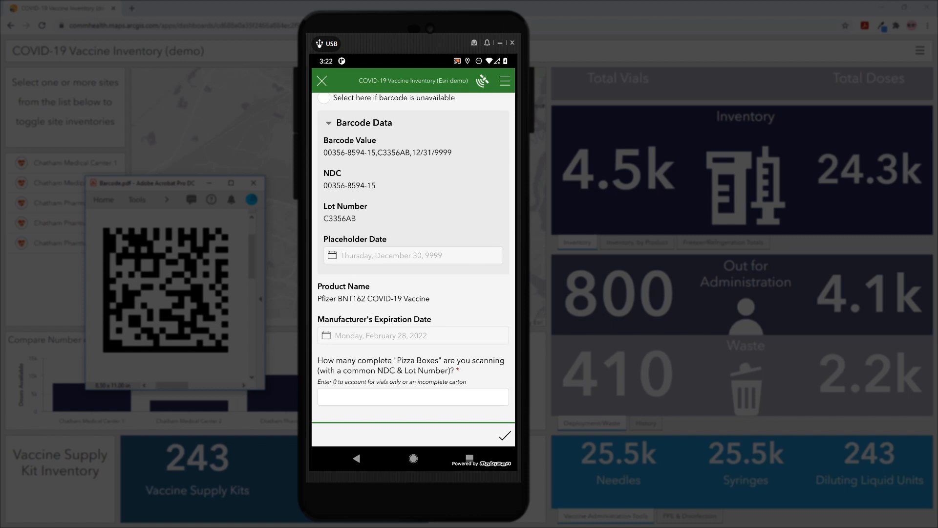
{"action": "left_click", "coordinate": [412, 396]}
{"action": "type", "text": "5"}
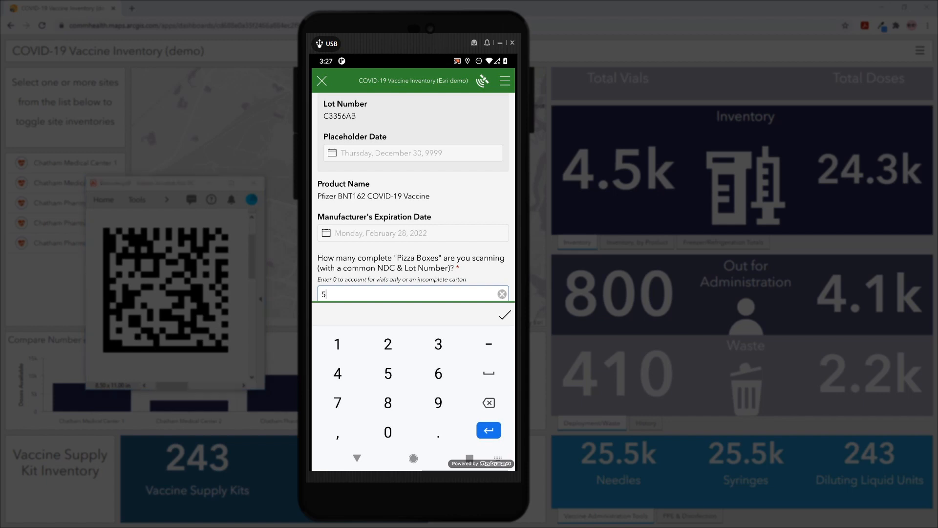
Step: Enter 5 pizza boxes (975 vials, 4875 doses), choose Ultra Cold Storage, and submit
{"action": "left_click", "coordinate": [504, 315]}
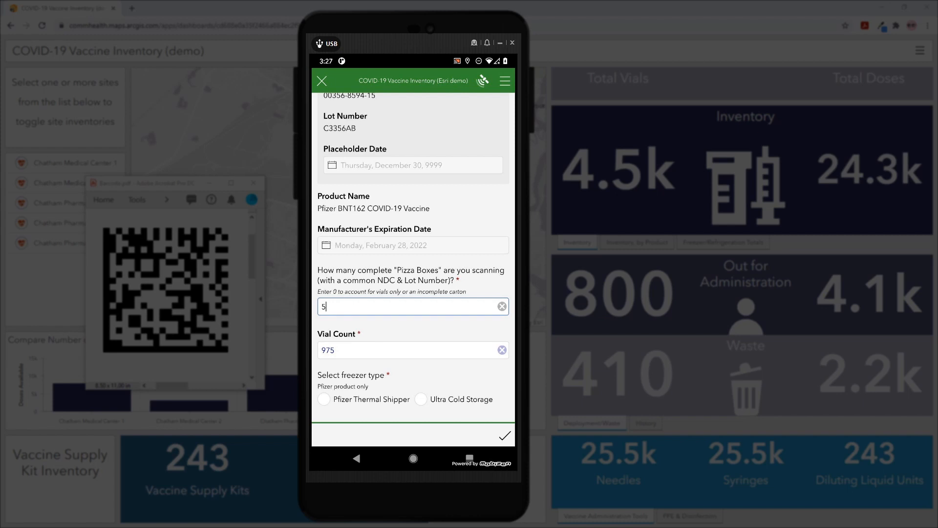
{"action": "left_click", "coordinate": [324, 399]}
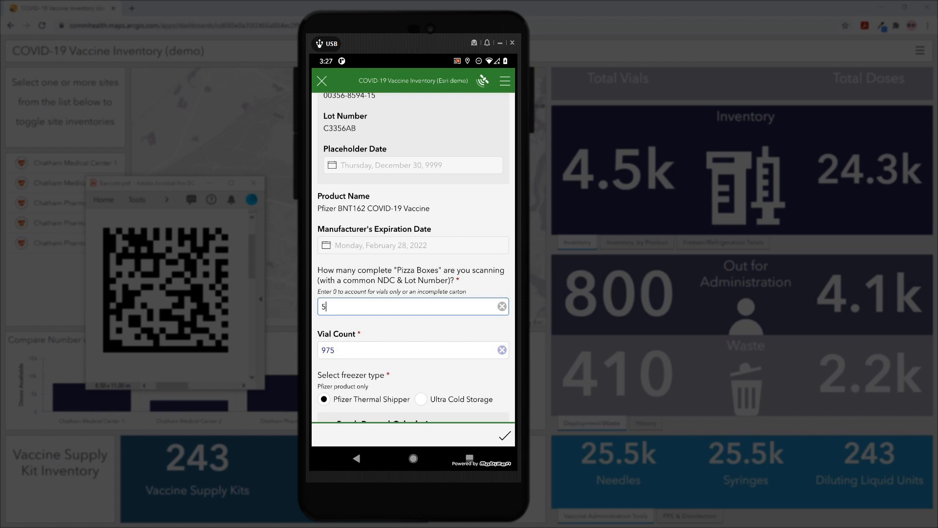
{"action": "scroll", "scroll_direction": "down", "scroll_amount": 3}
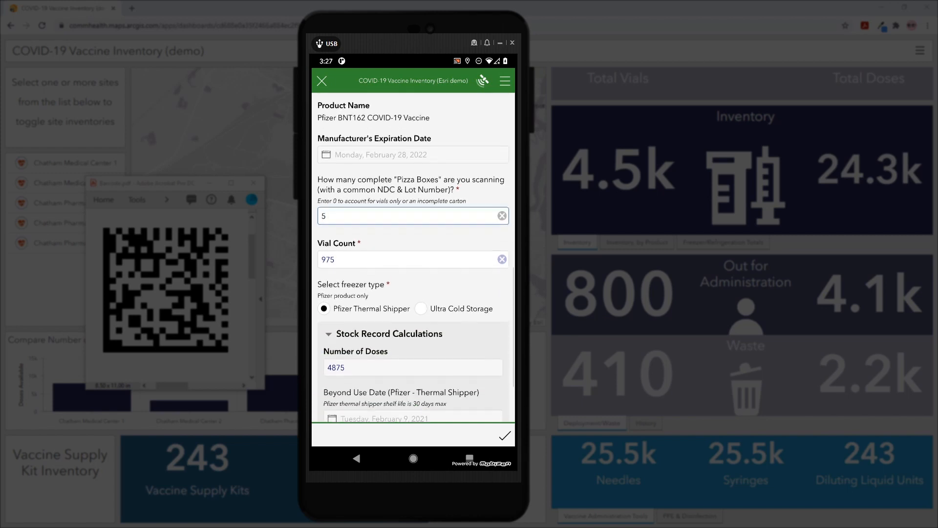
{"action": "scroll", "scroll_direction": "down", "scroll_amount": 3}
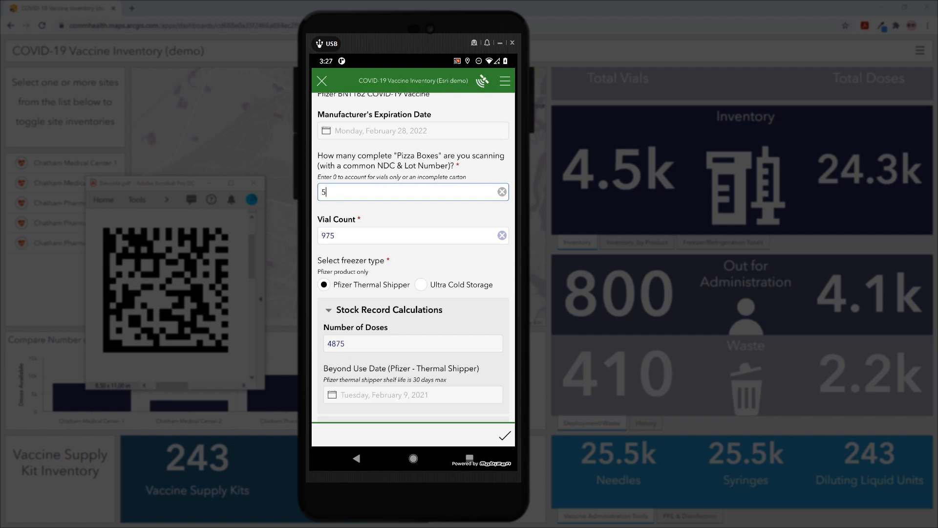
{"action": "left_click", "coordinate": [421, 284]}
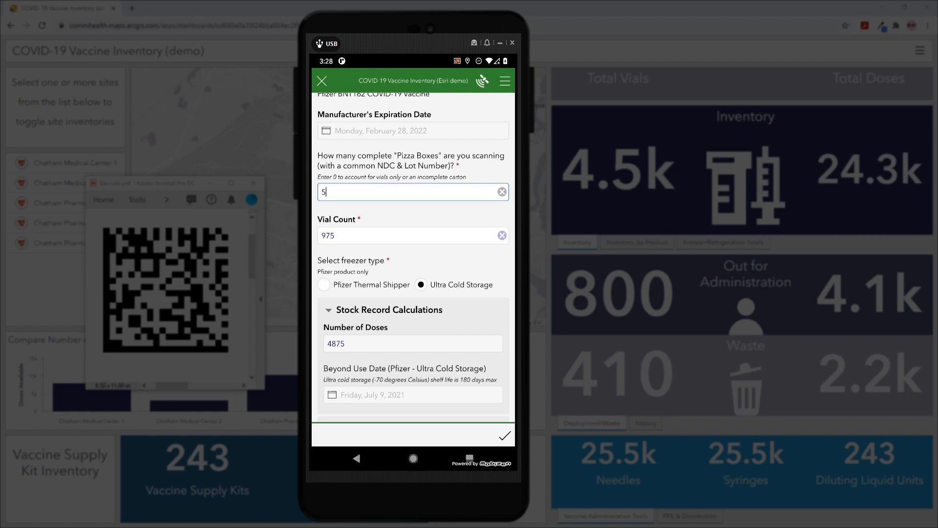
{"action": "left_click", "coordinate": [504, 435]}
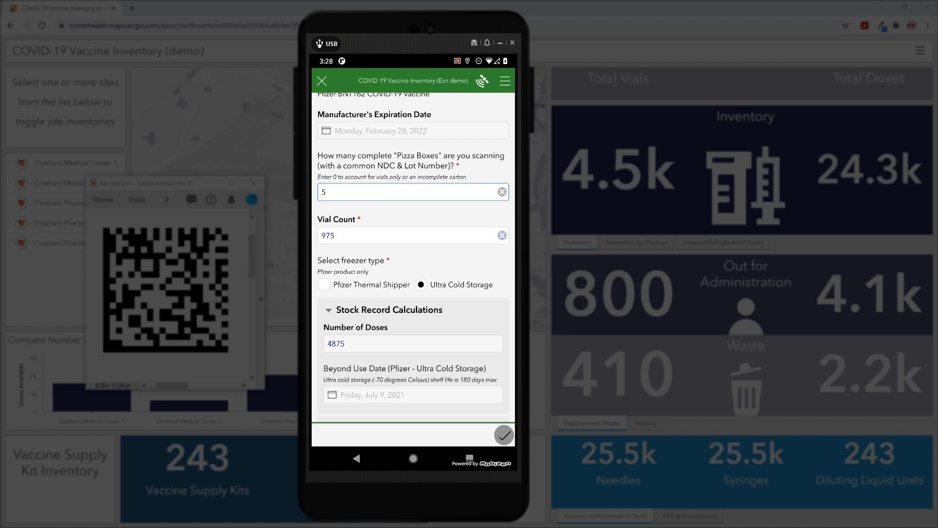
Step: Confirm sending the Pfizer vaccine inventory survey
{"action": "left_click", "coordinate": [504, 435]}
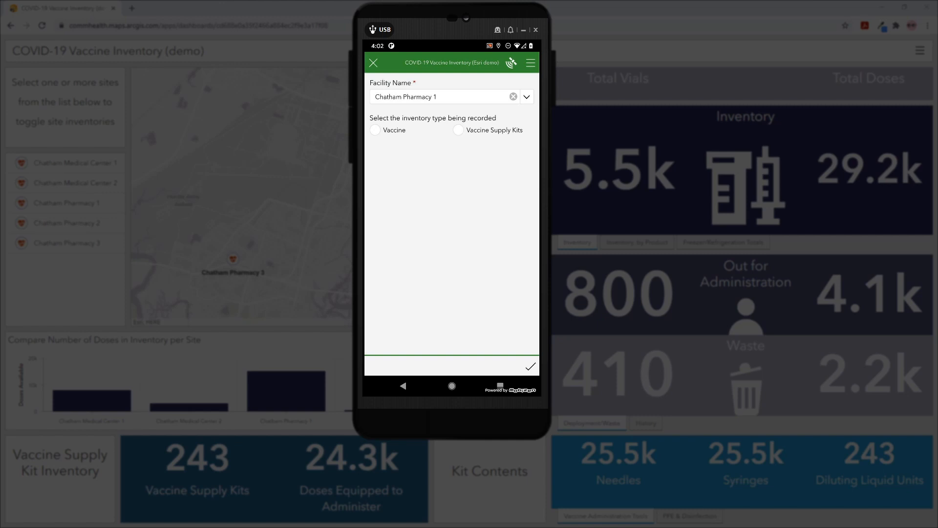
Step: Record 30 newly received Vaccine Supply Kits and send the survey now
{"action": "left_click", "coordinate": [457, 130]}
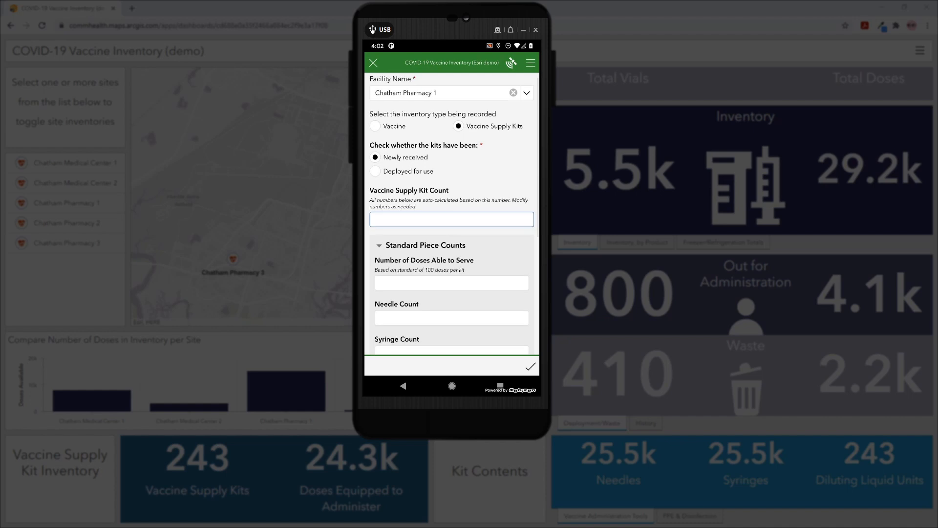
{"action": "scroll", "scroll_direction": "down", "scroll_amount": 3}
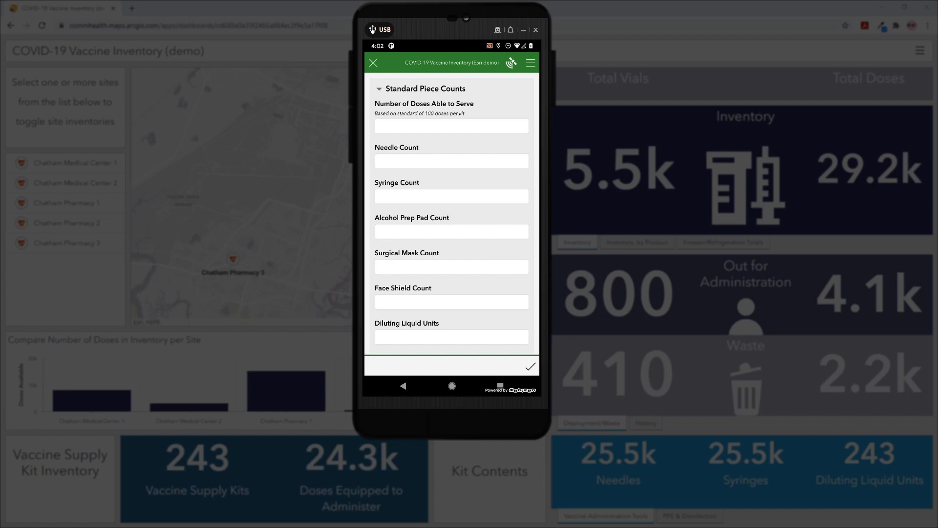
{"action": "left_click", "coordinate": [451, 224]}
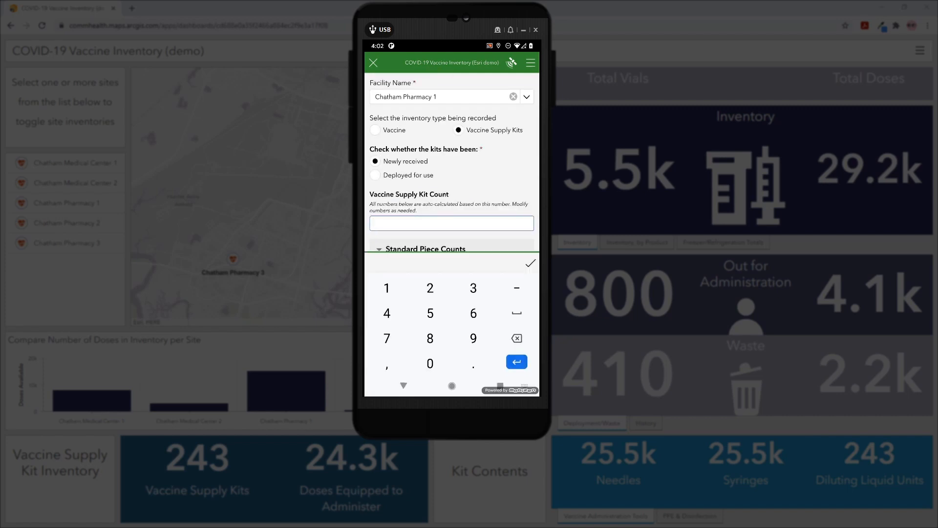
{"action": "type", "text": "30"}
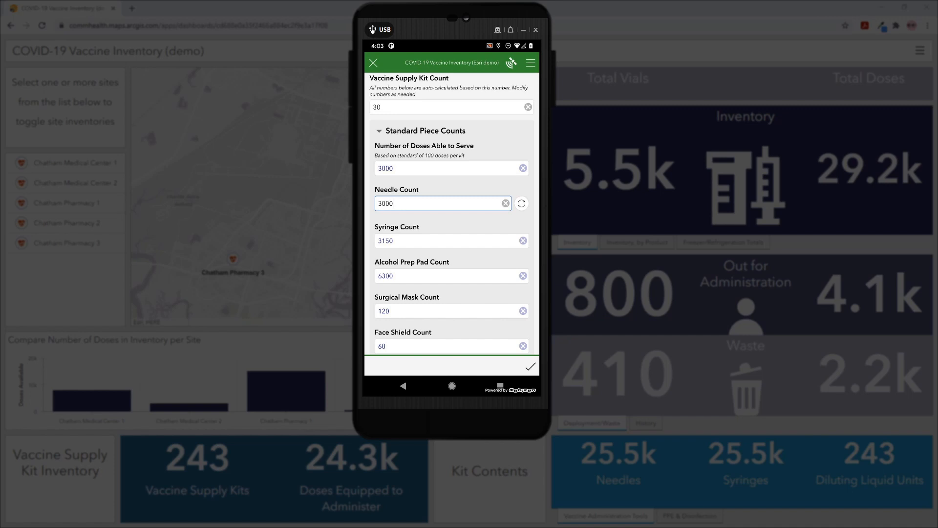
{"action": "left_click", "coordinate": [530, 365]}
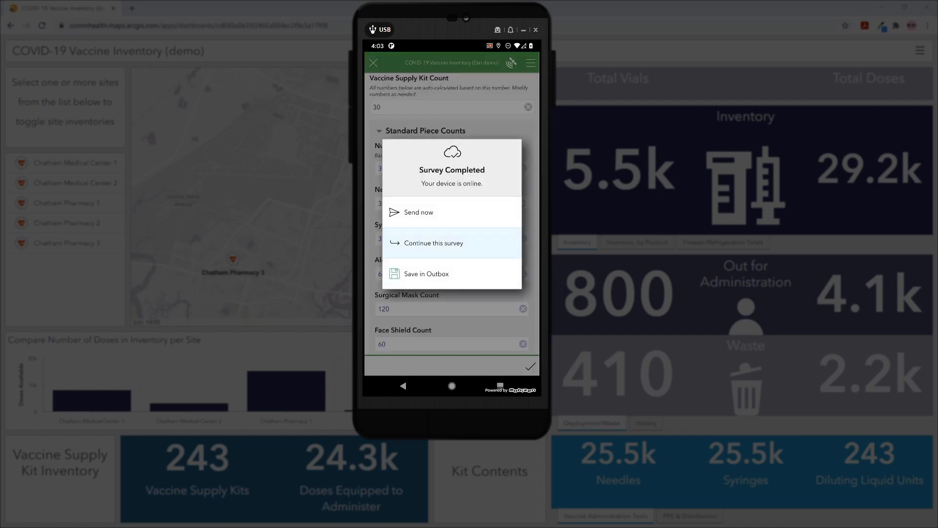
{"action": "left_click", "coordinate": [417, 211]}
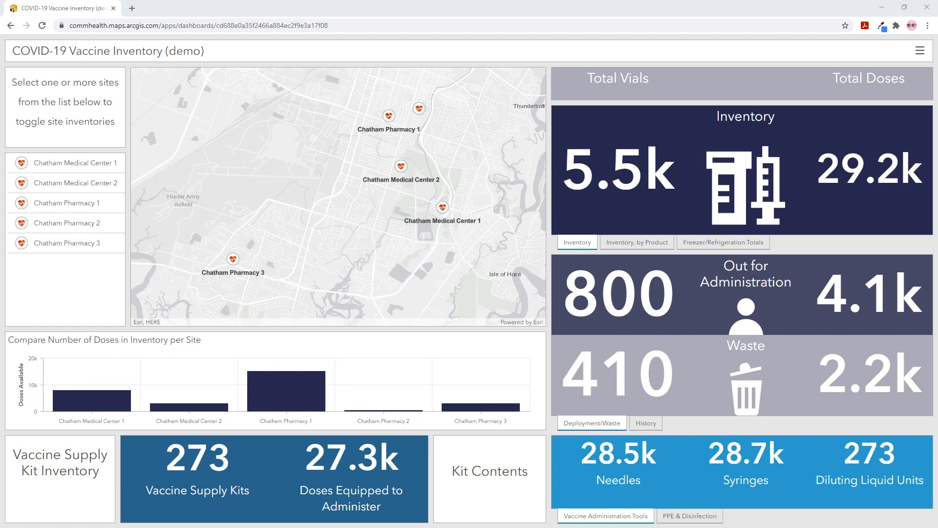
Step: Show dashboard totals by product, by freezer/refrigeration storage, and PPE & Disinfection counts
{"action": "left_click", "coordinate": [338, 198]}
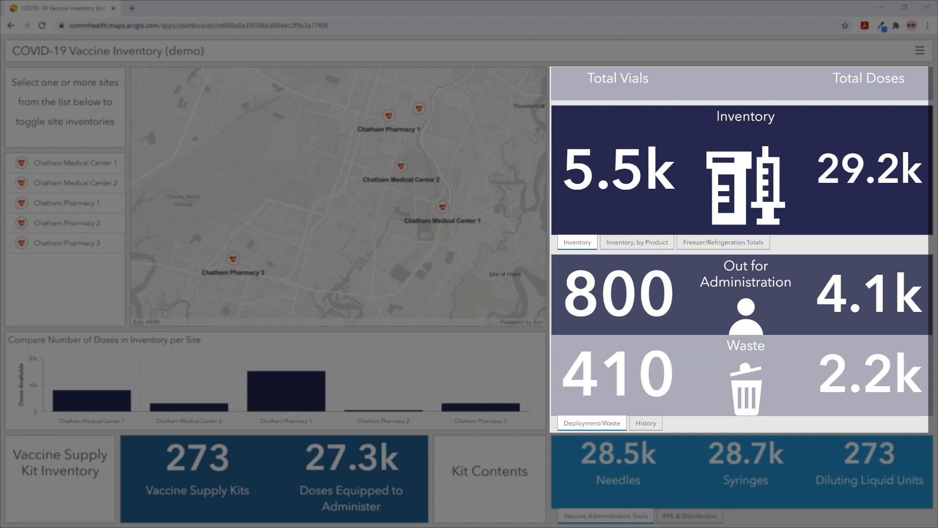
{"action": "mouse_move", "coordinate": [49, 374]}
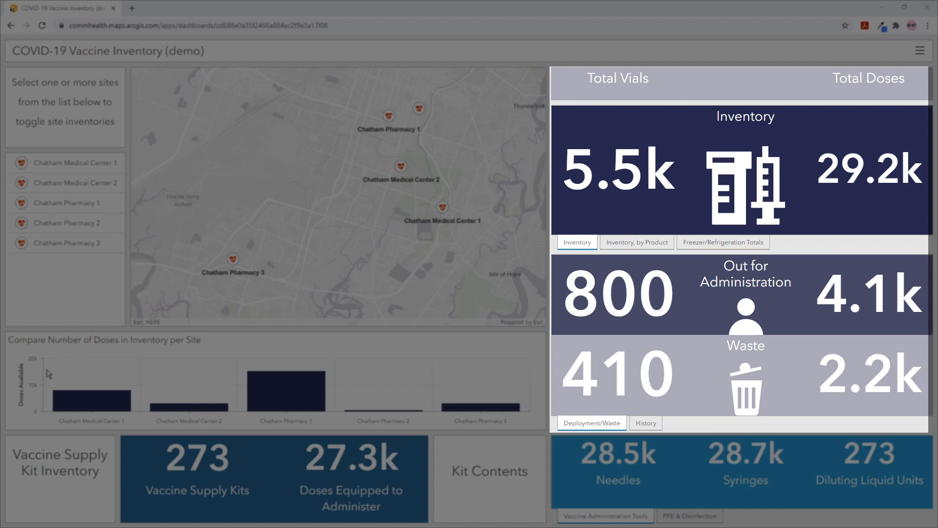
{"action": "left_click", "coordinate": [637, 241]}
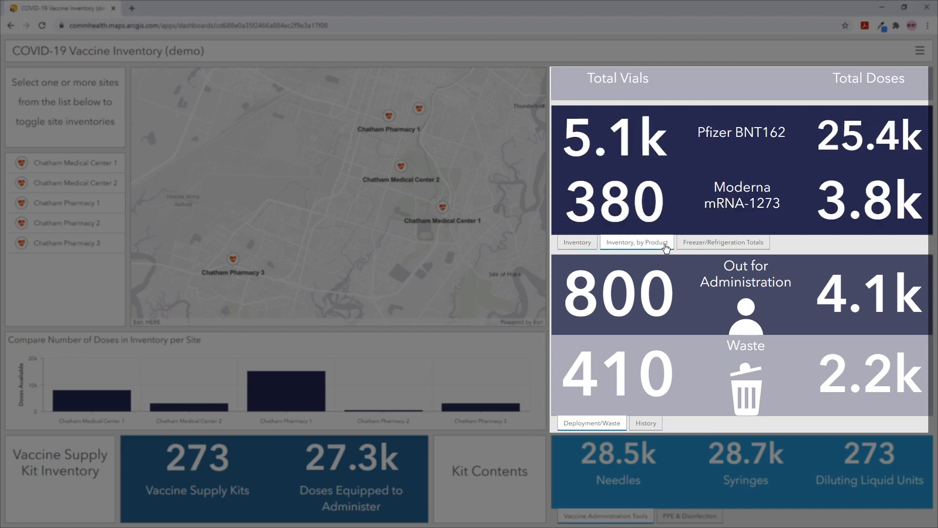
{"action": "mouse_move", "coordinate": [738, 247]}
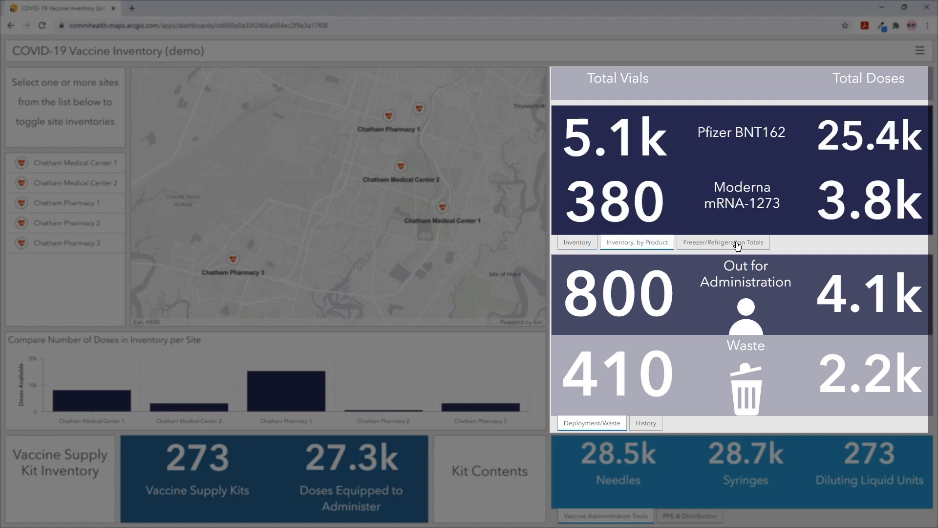
{"action": "left_click", "coordinate": [722, 242]}
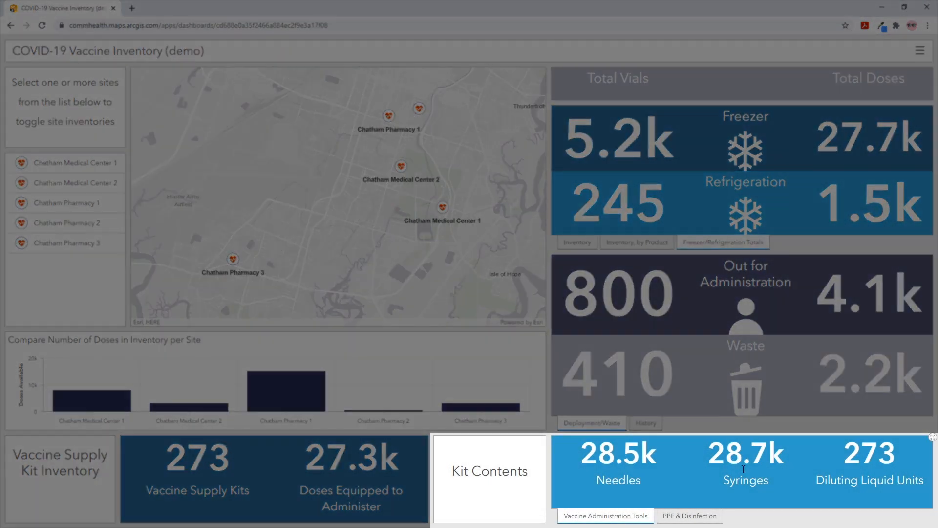
{"action": "left_click", "coordinate": [689, 515]}
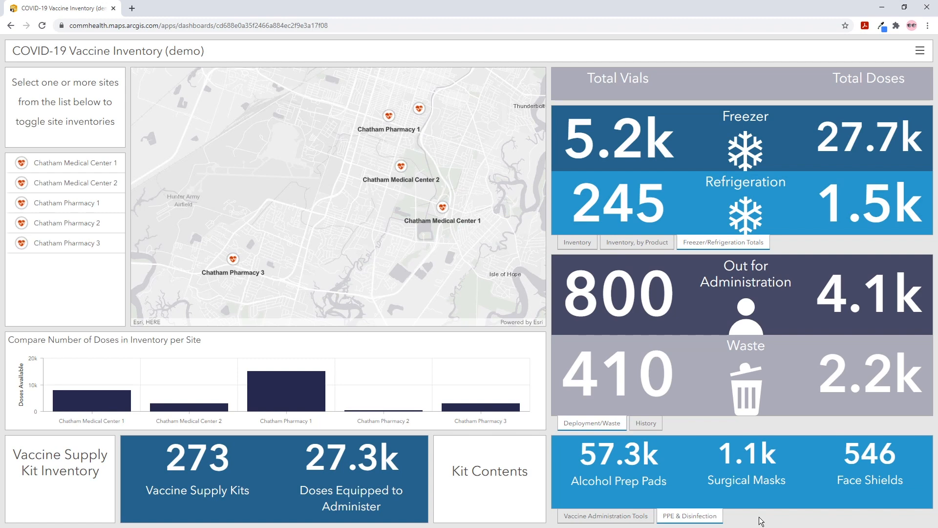
{"action": "mouse_move", "coordinate": [115, 209]}
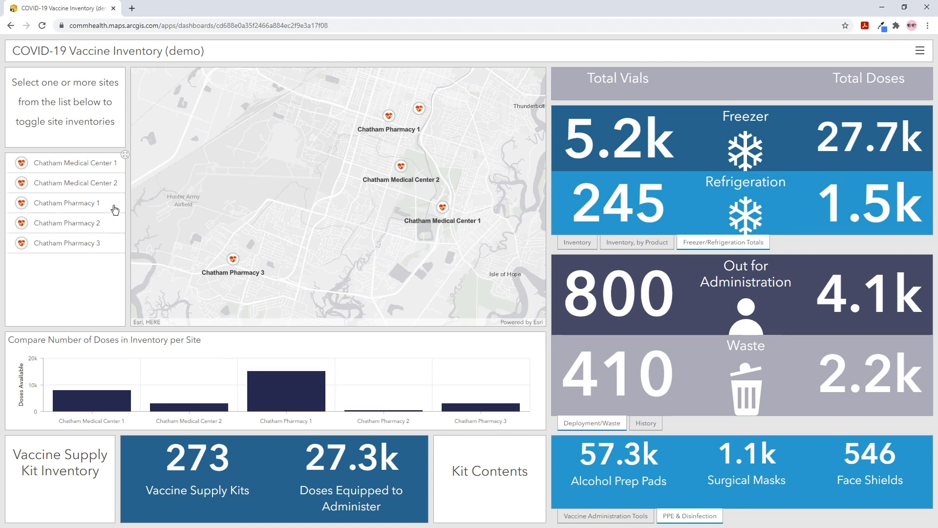
Step: Filter the dashboard to Chatham Pharmacy 1, briefly adding then removing Chatham Pharmacy 2
{"action": "left_click", "coordinate": [66, 203]}
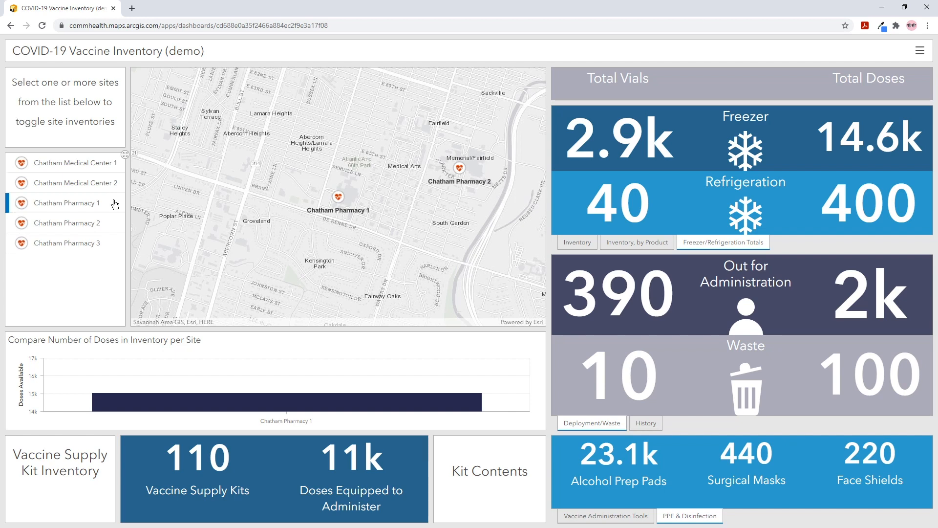
{"action": "mouse_move", "coordinate": [114, 225]}
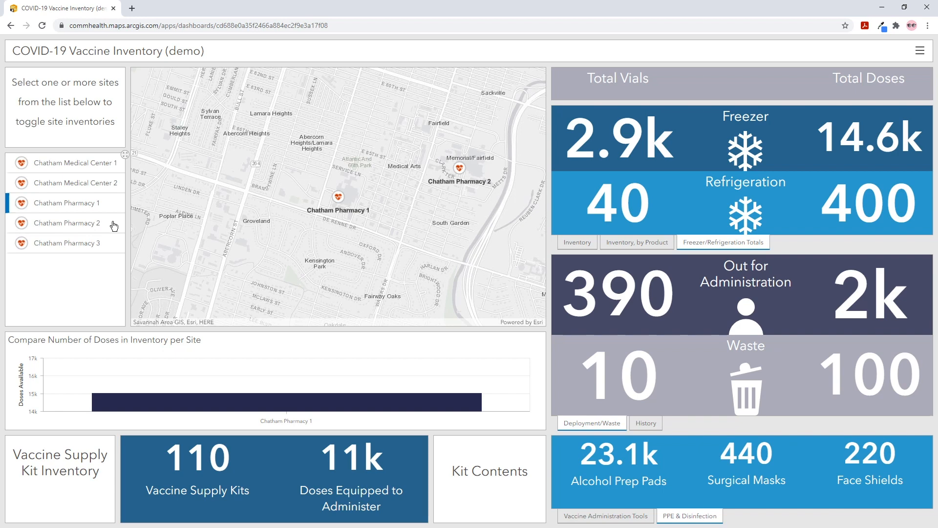
{"action": "left_click", "coordinate": [67, 223]}
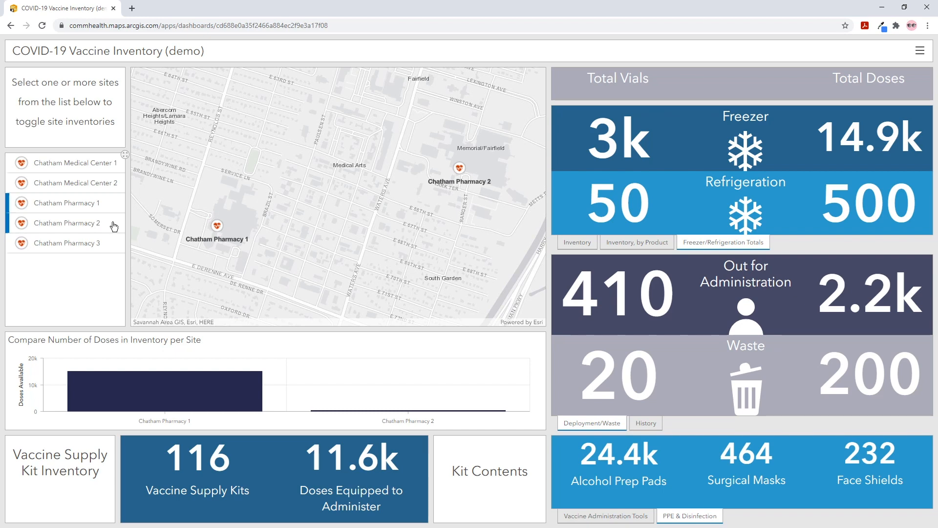
{"action": "left_click", "coordinate": [67, 203]}
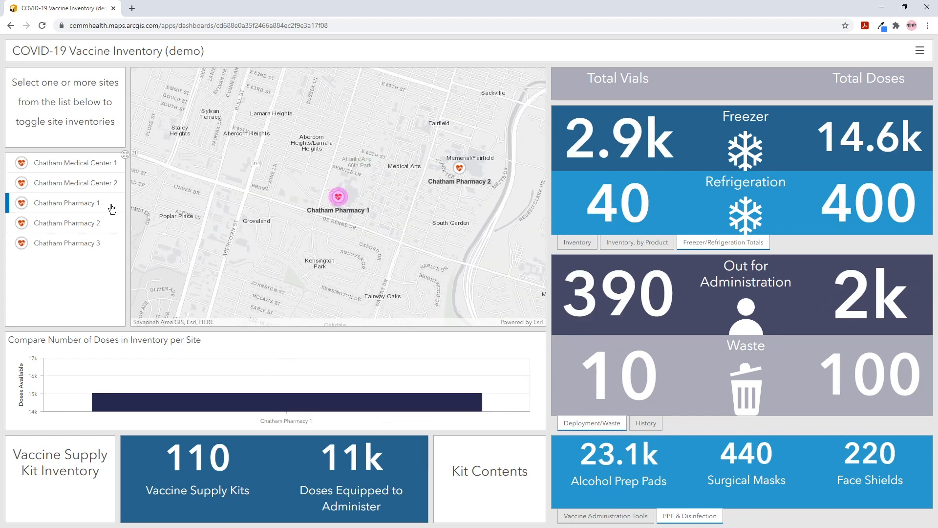